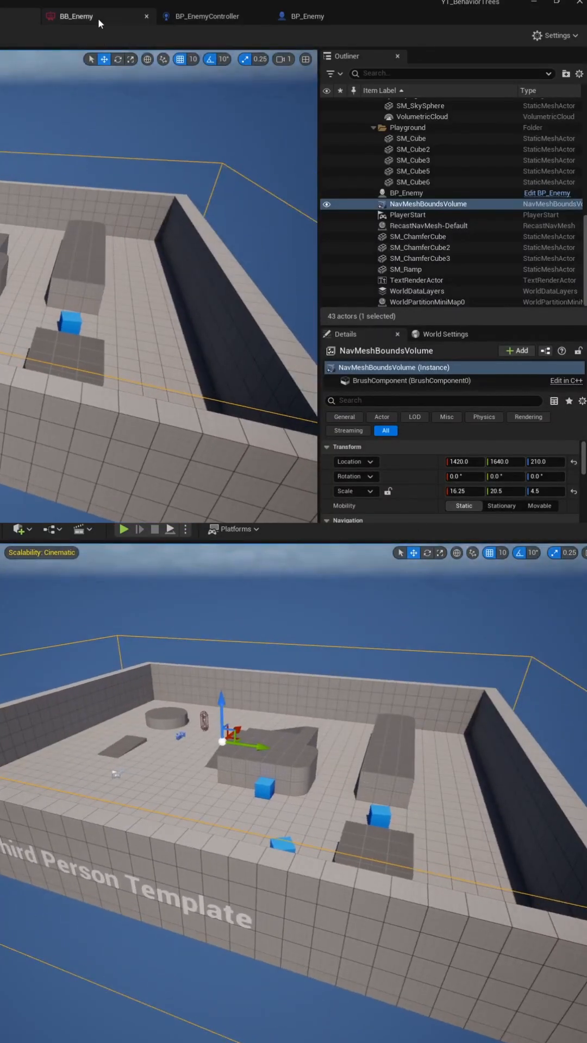
- Review the BB_Enemy keys PlayerActor, PatrolLocation vector and HasLineofSight, plus the available key types
left_click(73, 15)
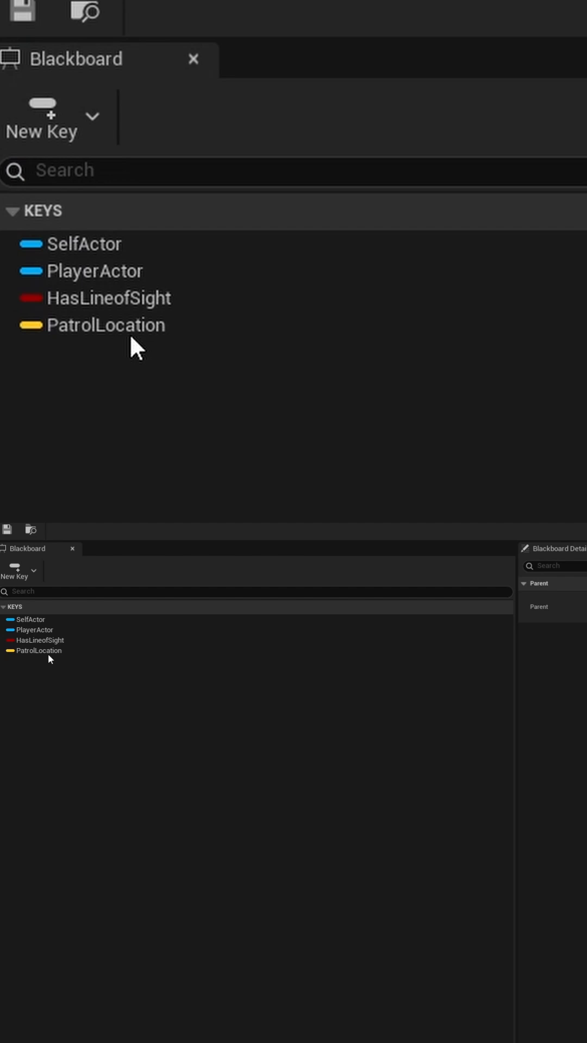
left_click(96, 271)
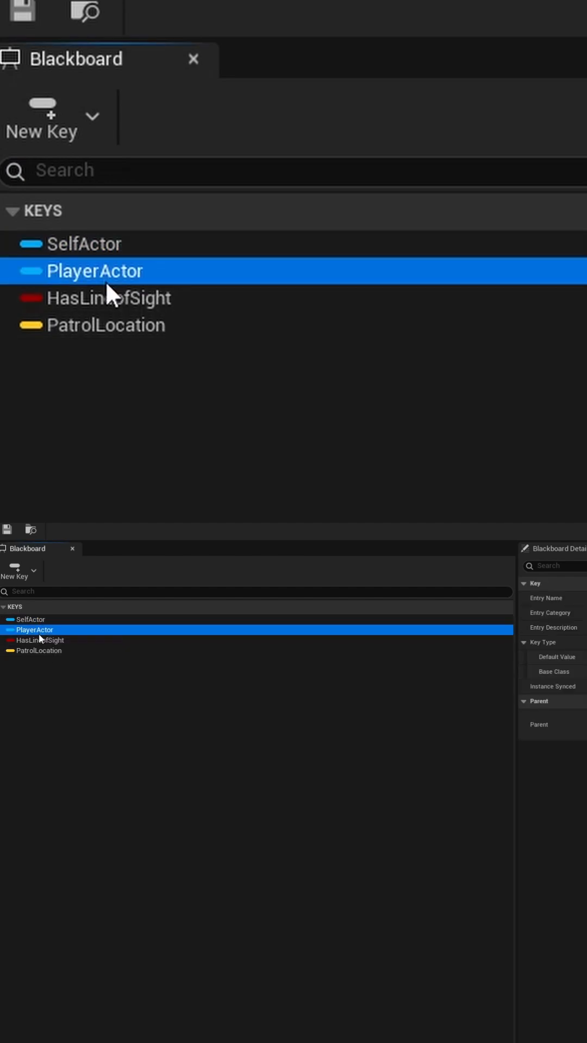
left_click(41, 119)
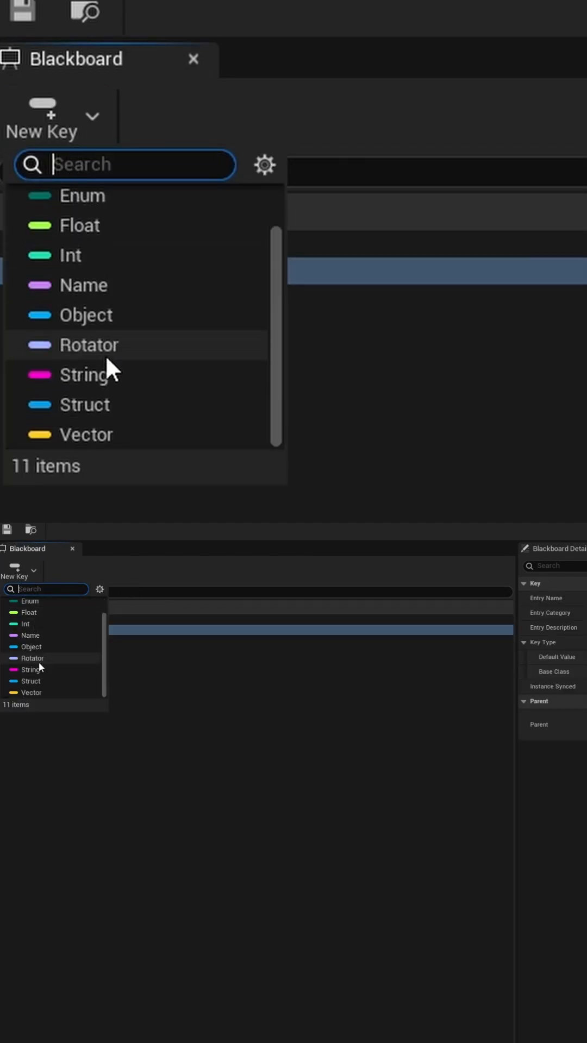
left_click(85, 433)
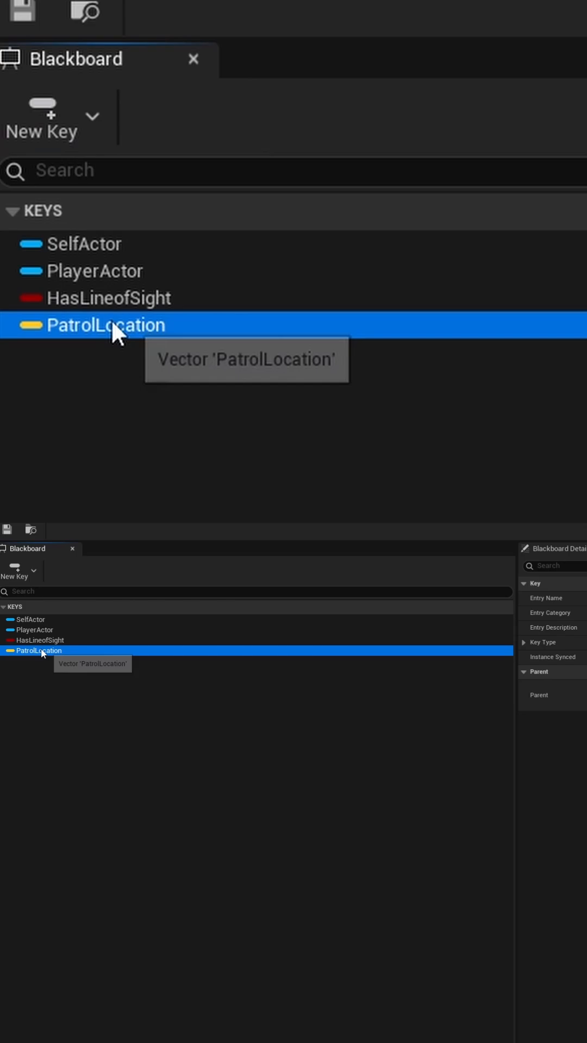
left_click(109, 298)
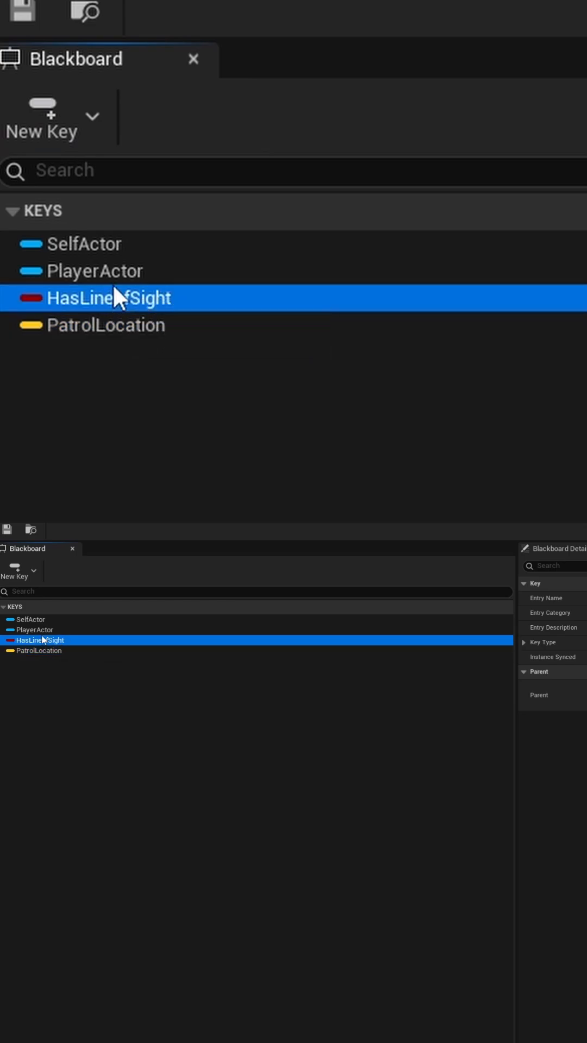
left_click(96, 270)
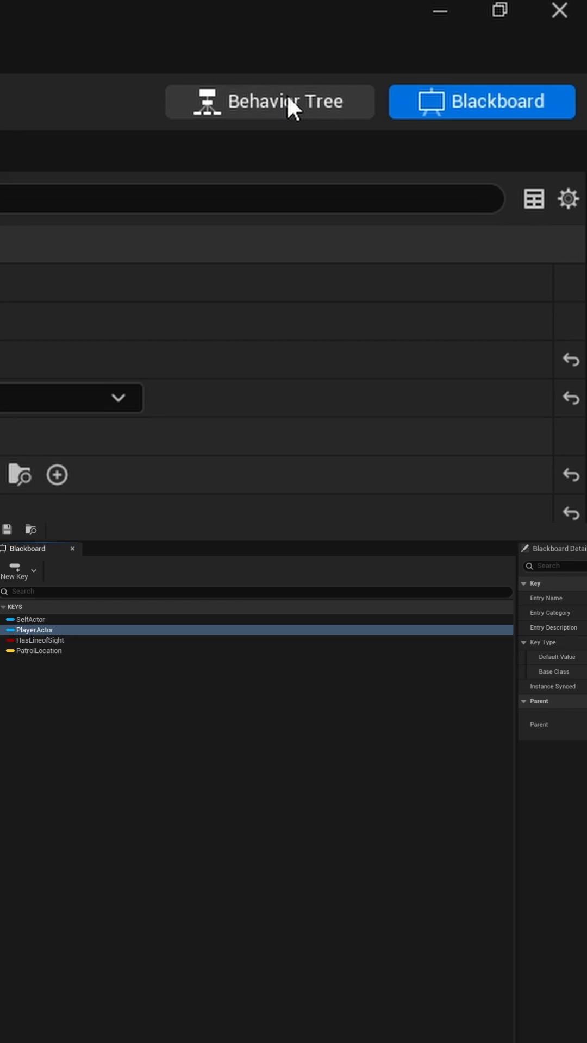
- Review the Chase branch: Rotate to face BB entry, BTT_ChasePlayer and Move To PlayerActor
left_click(268, 102)
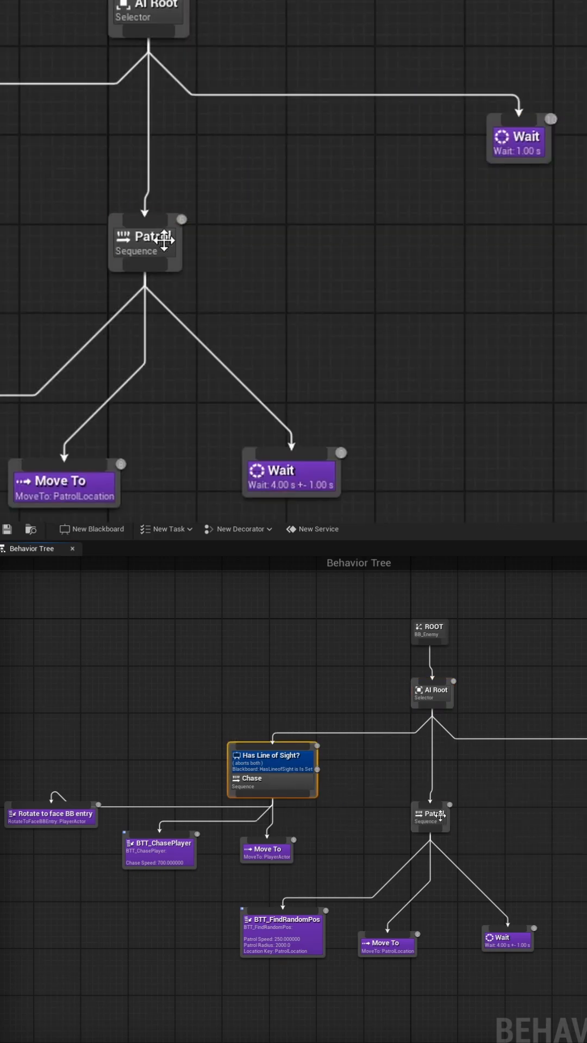
left_click(517, 137)
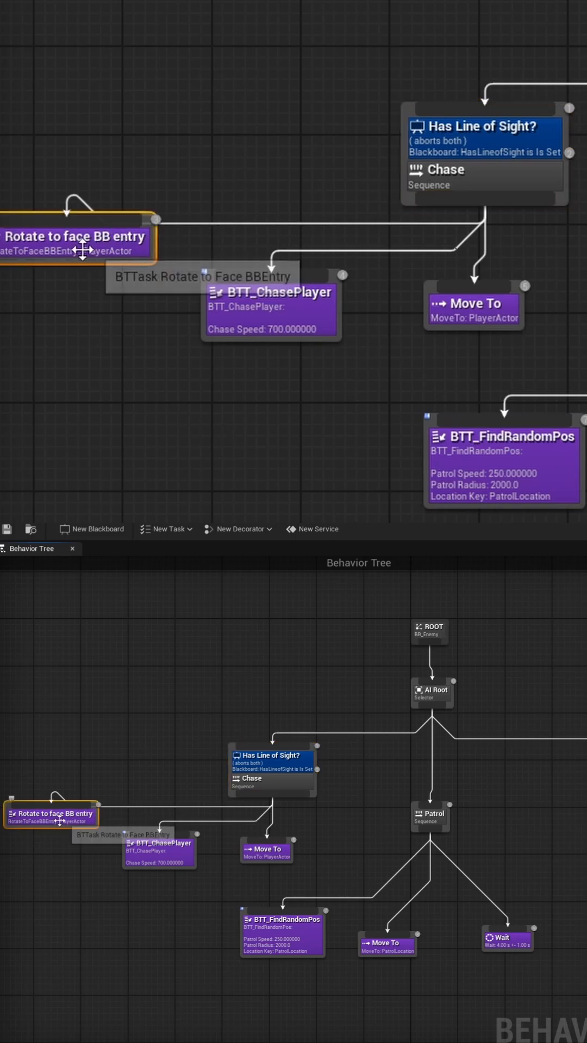
mouse_move(85, 306)
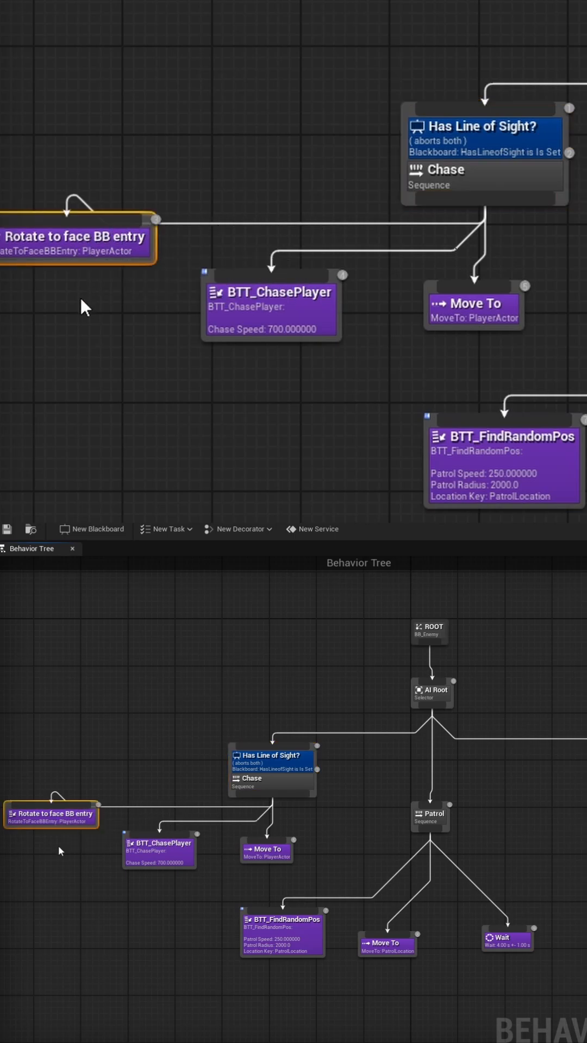
mouse_move(93, 316)
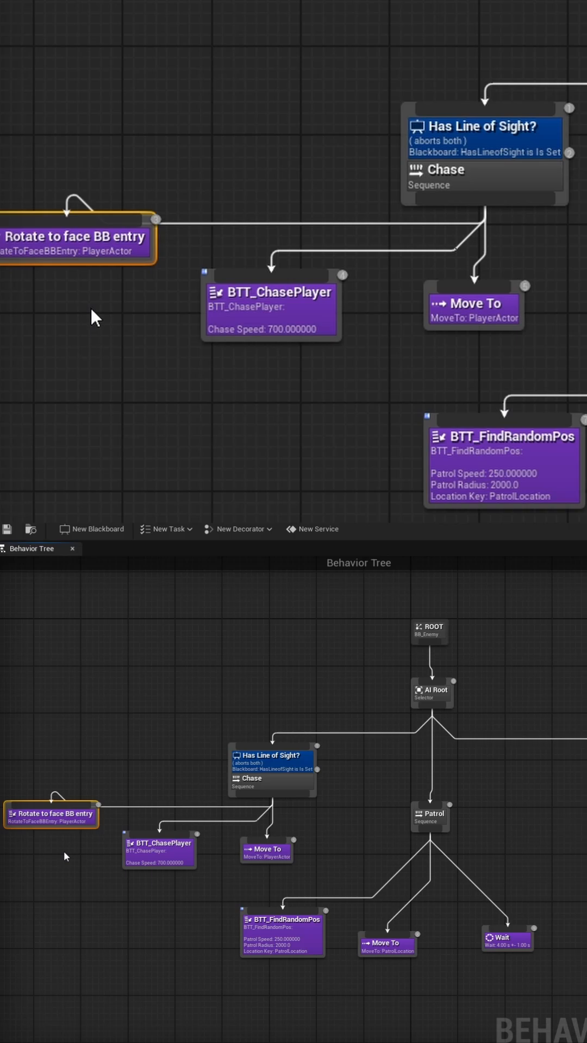
left_click(271, 307)
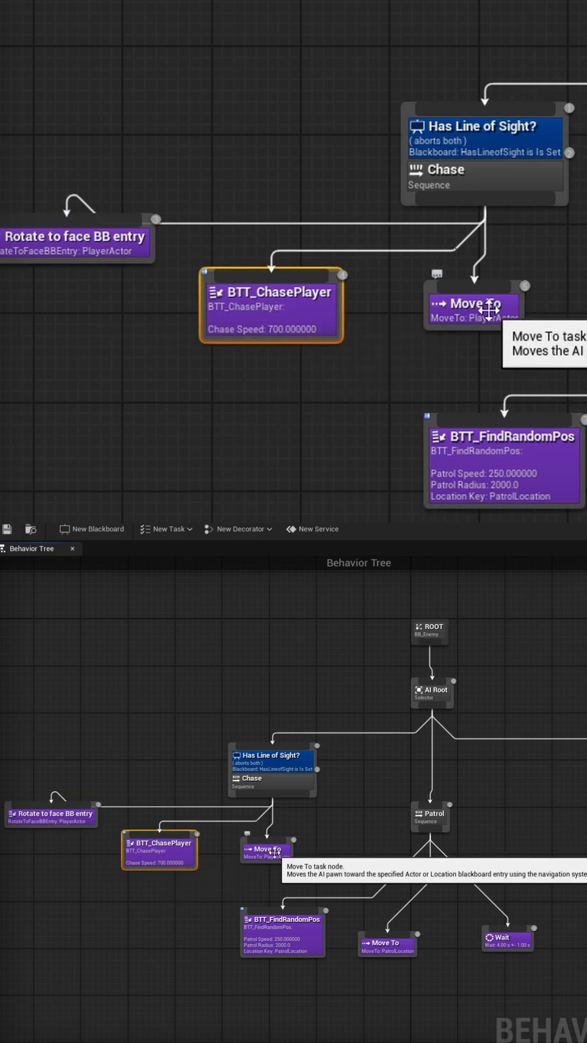
left_click(473, 306)
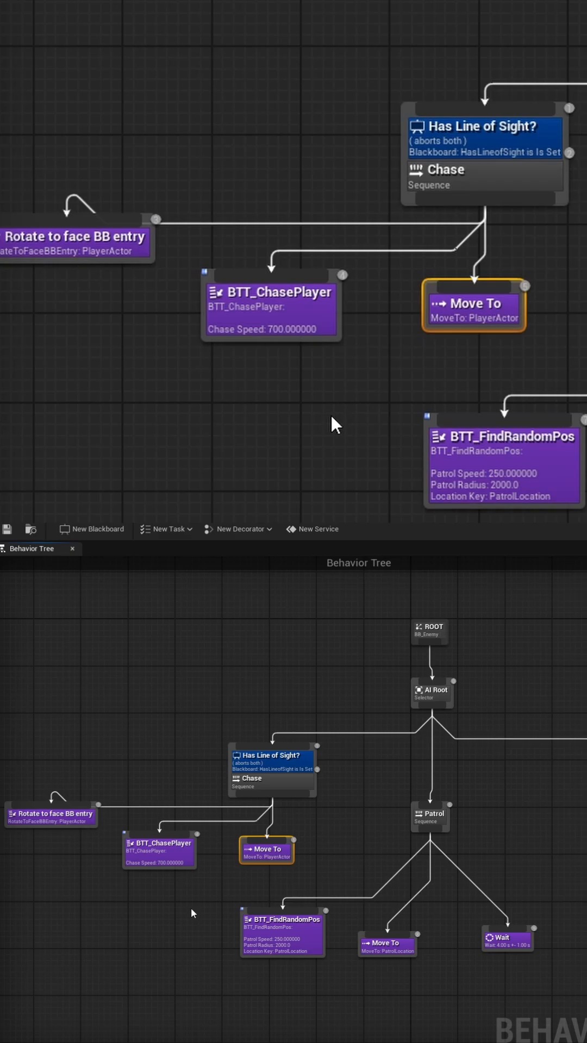
mouse_move(351, 854)
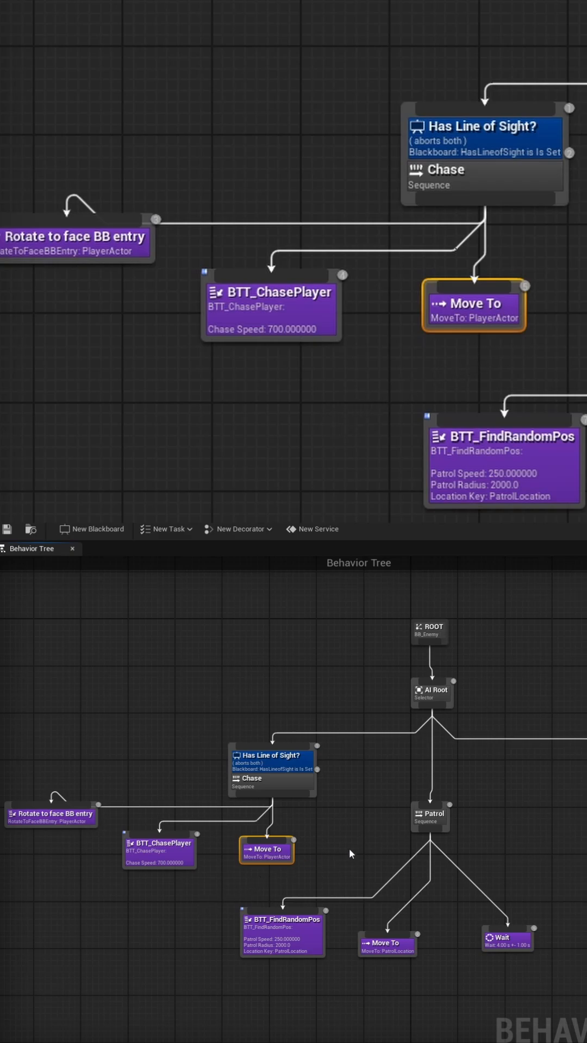
mouse_move(430, 816)
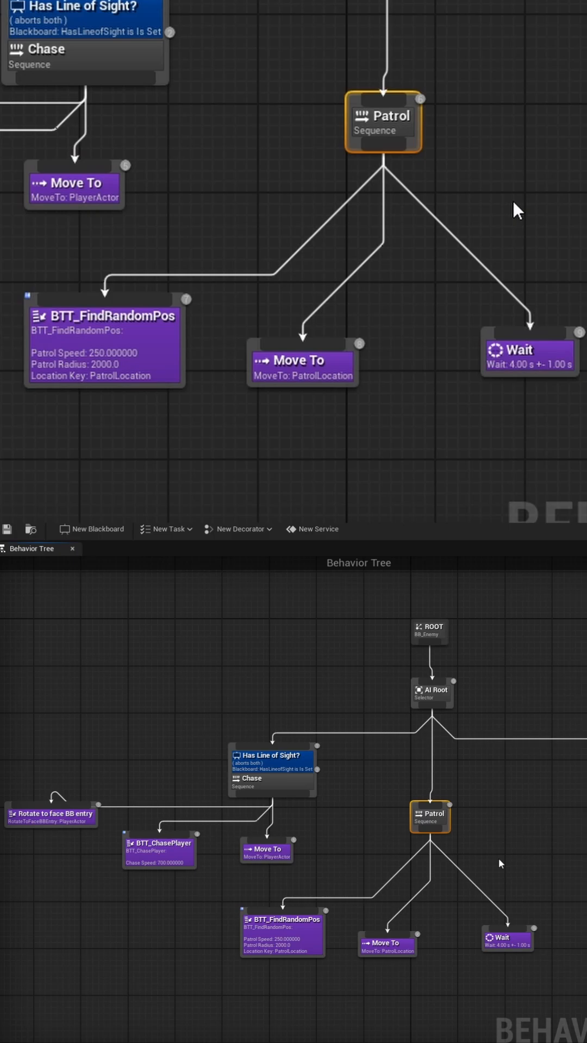
- Review the Patrol branch: BTT_FindRandomPos, Move To PatrolLocation and Wait
left_click(104, 342)
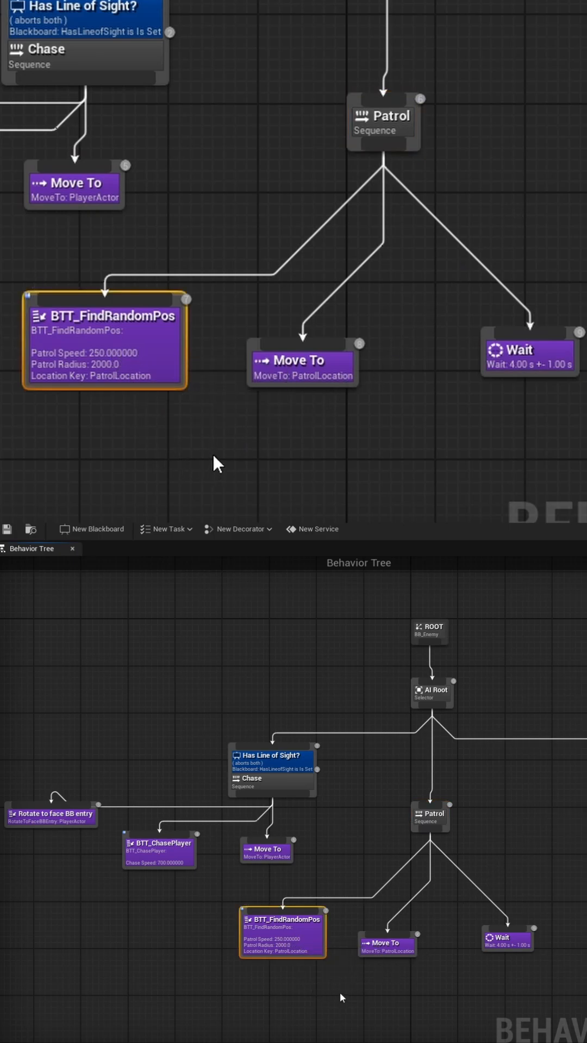
left_click(302, 359)
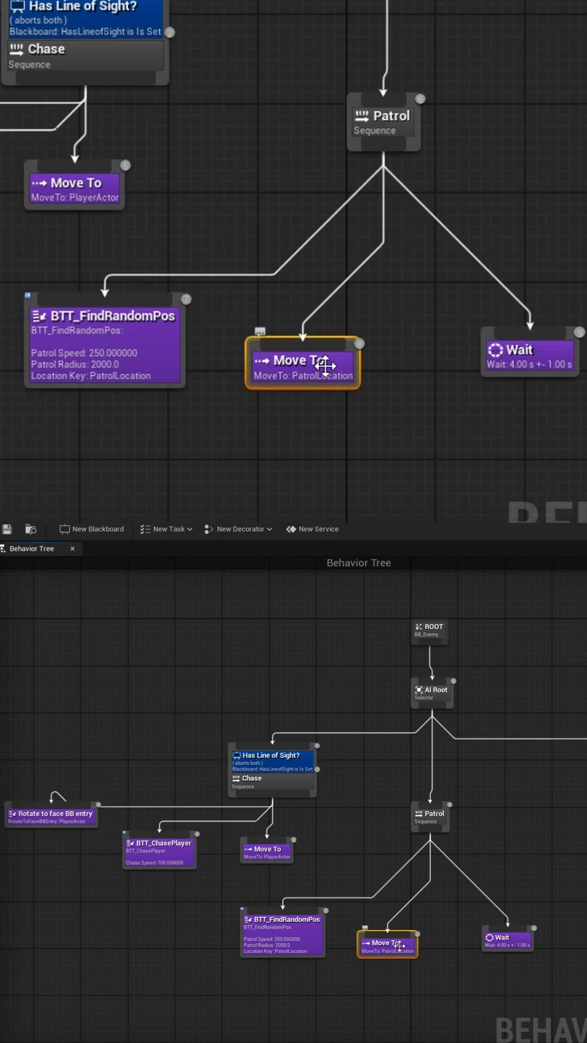
left_click(528, 352)
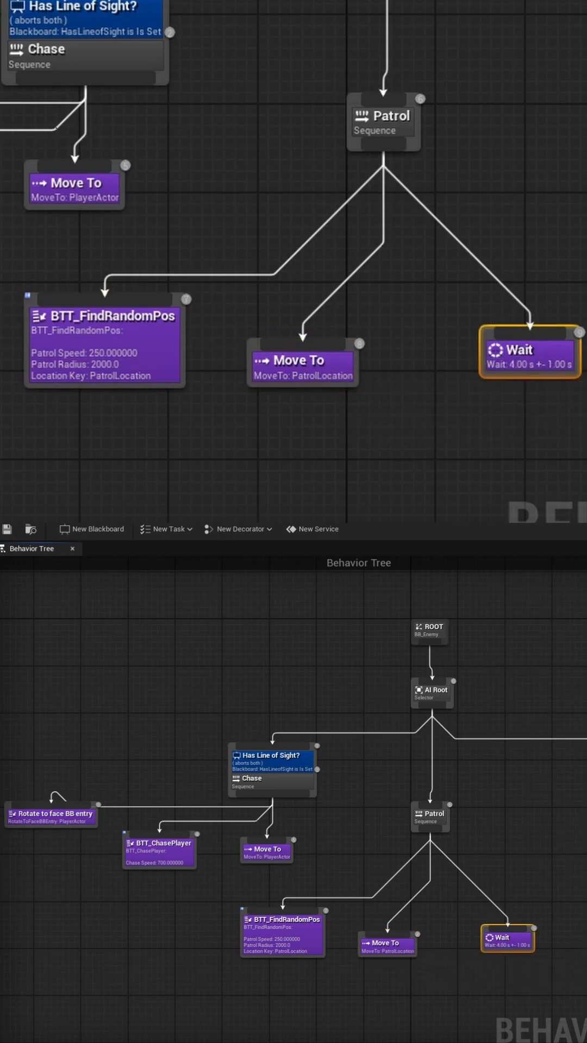
- Review BP_EnemyController's AIPerception sight sense with 3000 cm radius and its events
left_click(474, 543)
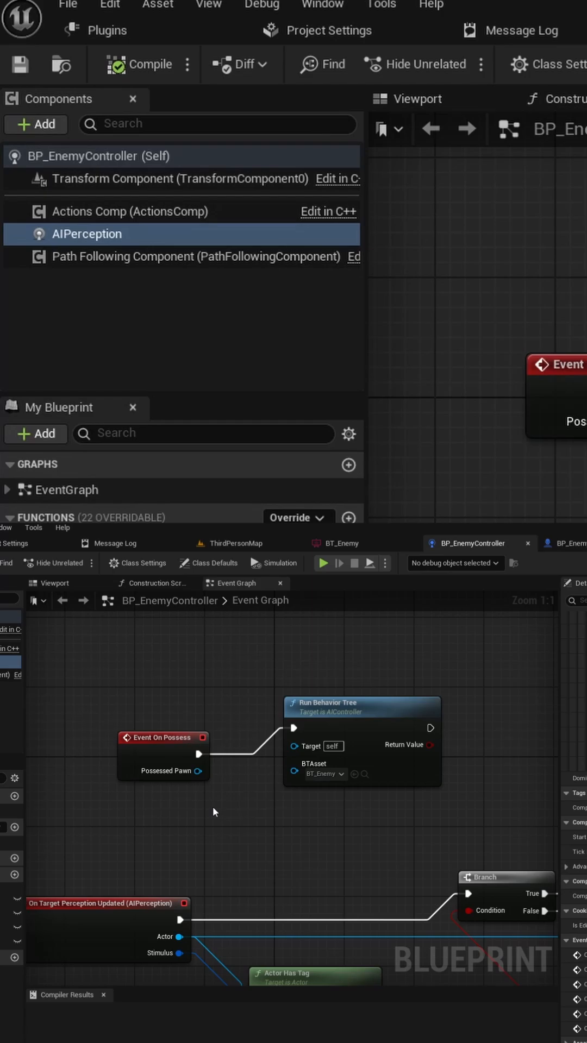
left_click(87, 234)
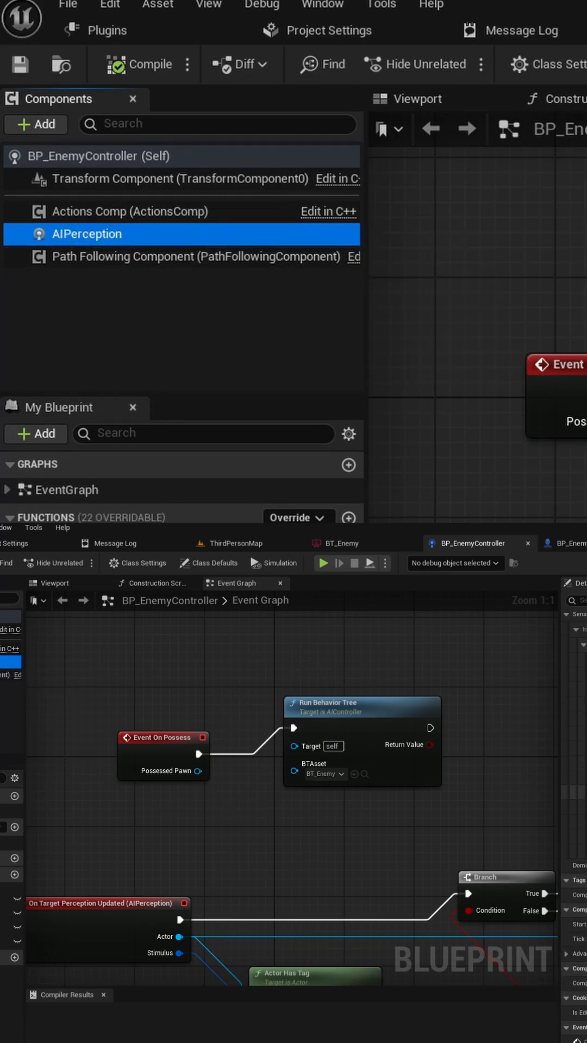
left_click(85, 234)
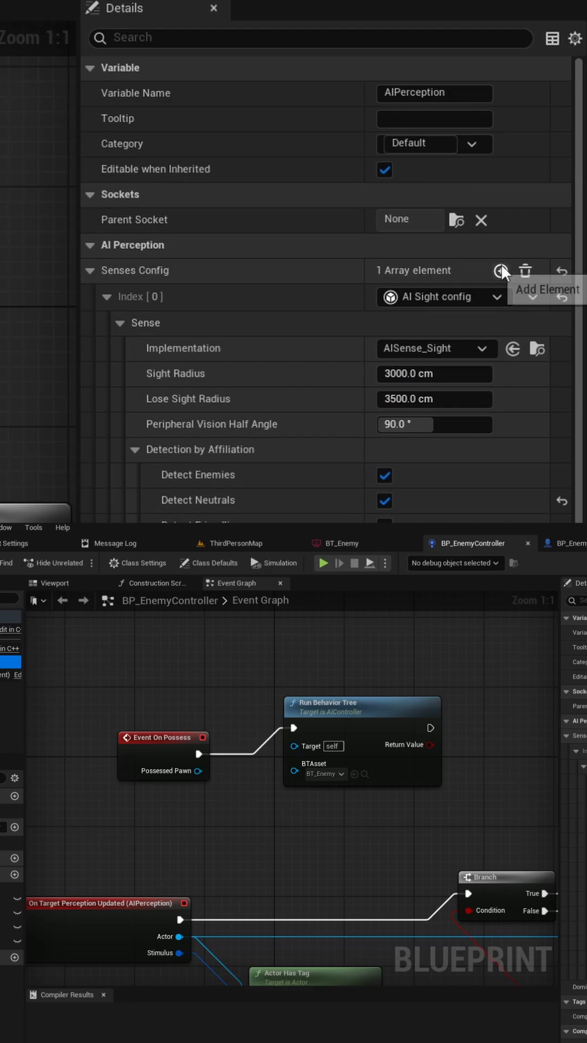
left_click(501, 270)
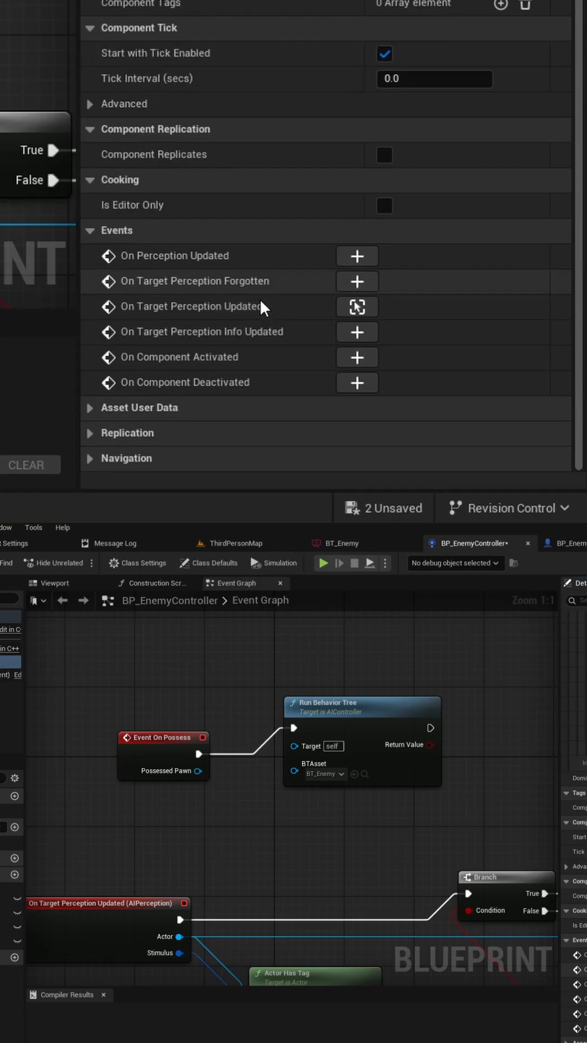
mouse_move(356, 306)
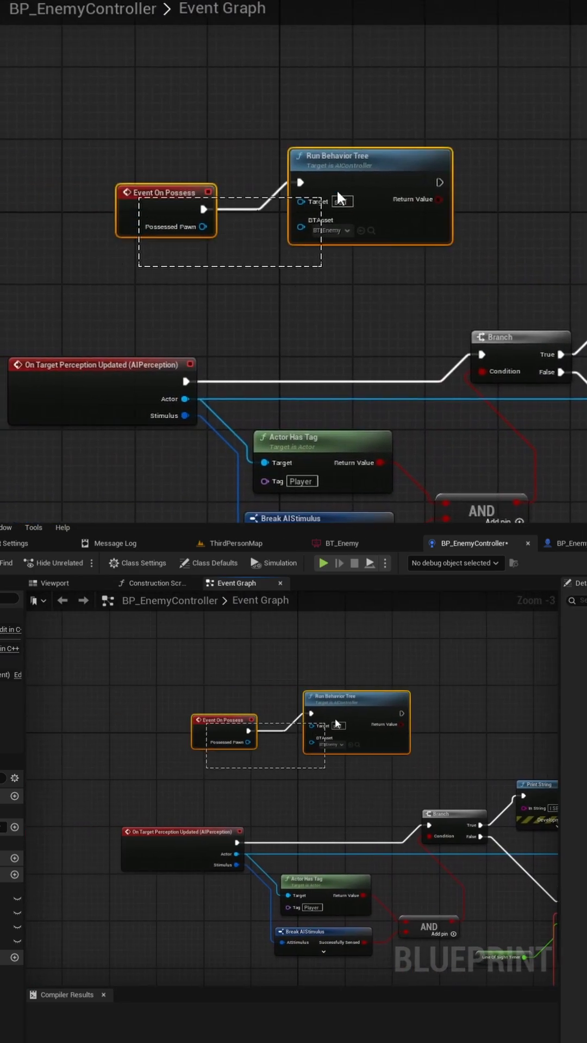
scroll("up", 3)
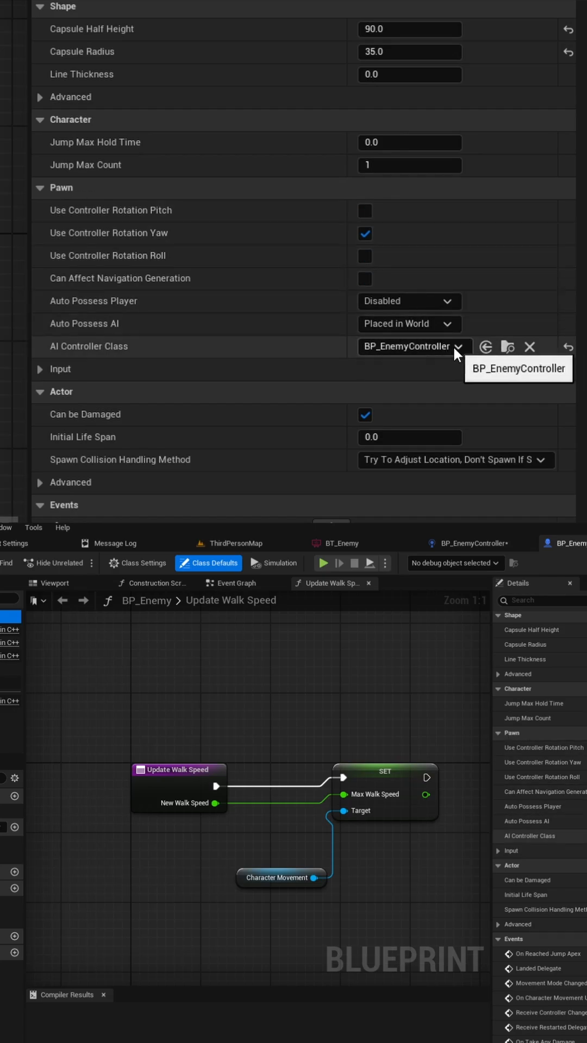
- Set AI Controller Class to BP_EnemyController, Auto Possess AI to Placed in World, with controller yaw on
left_click(457, 346)
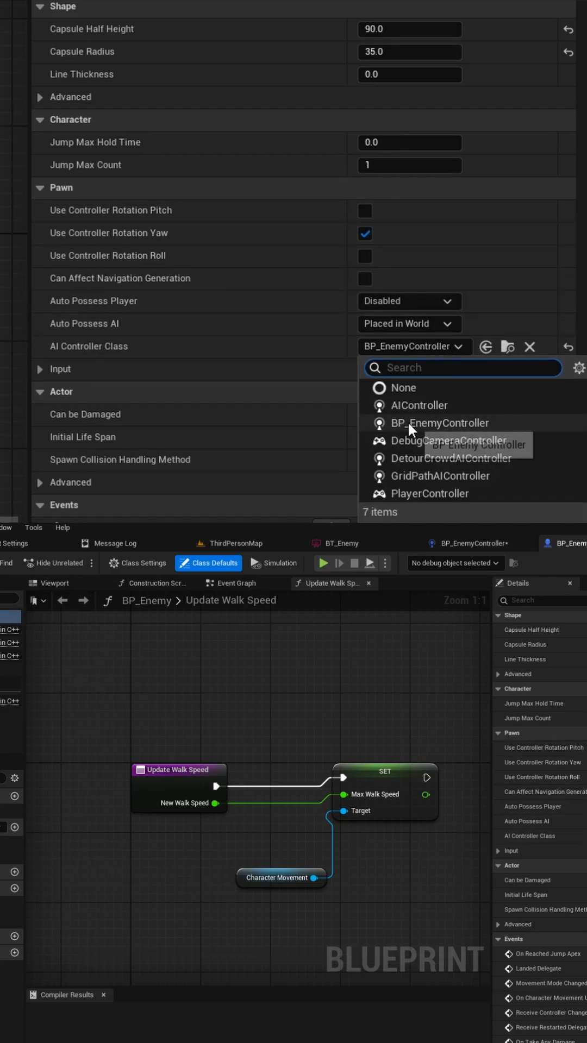
left_click(439, 422)
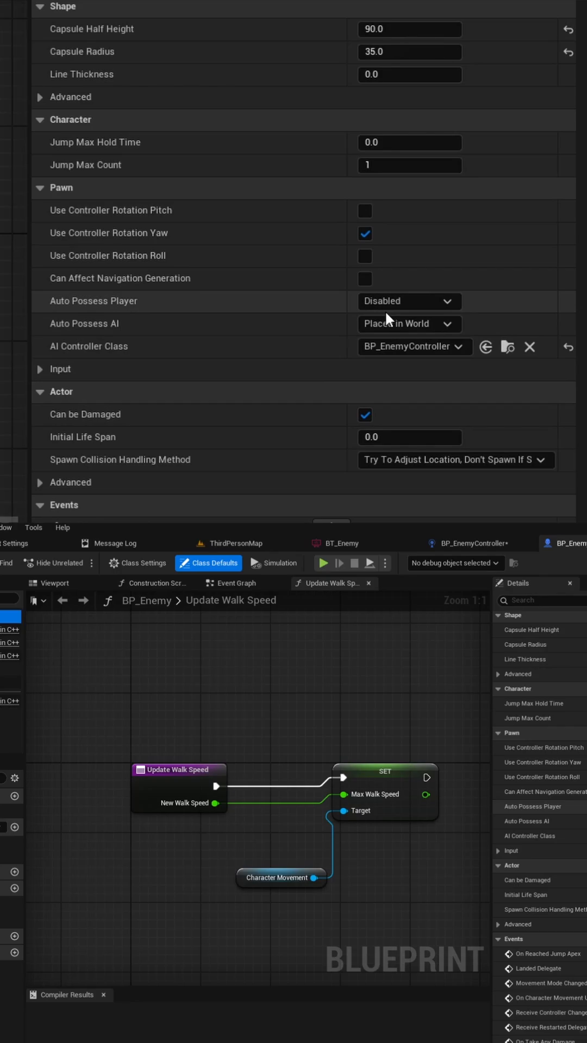
left_click(408, 324)
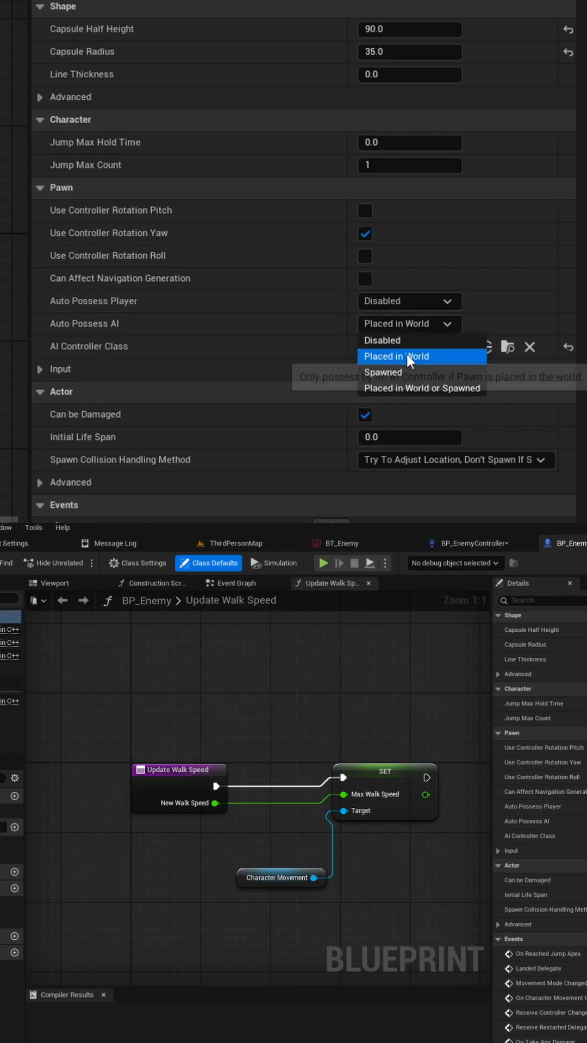
left_click(396, 356)
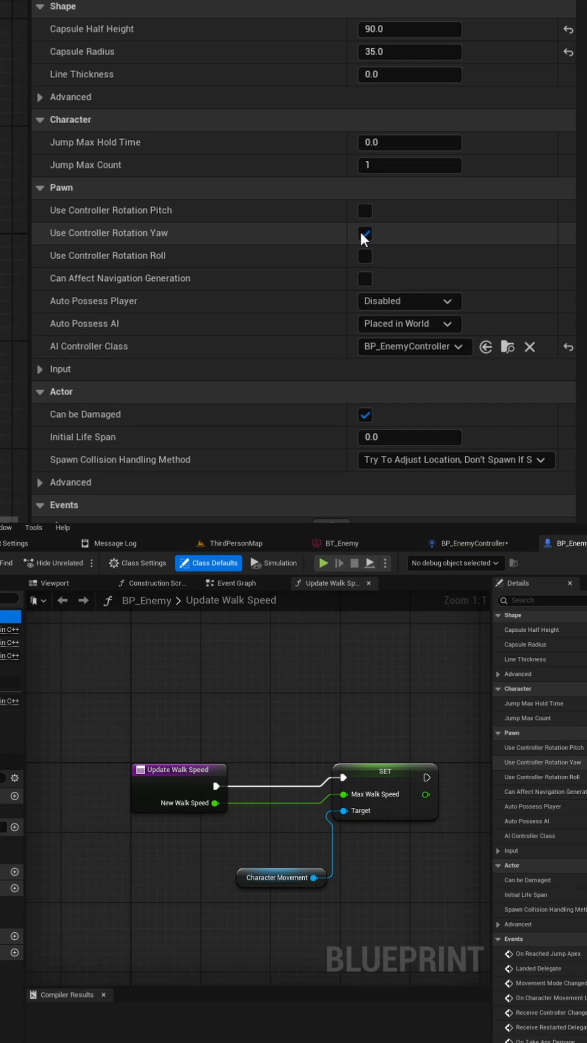
left_click(365, 232)
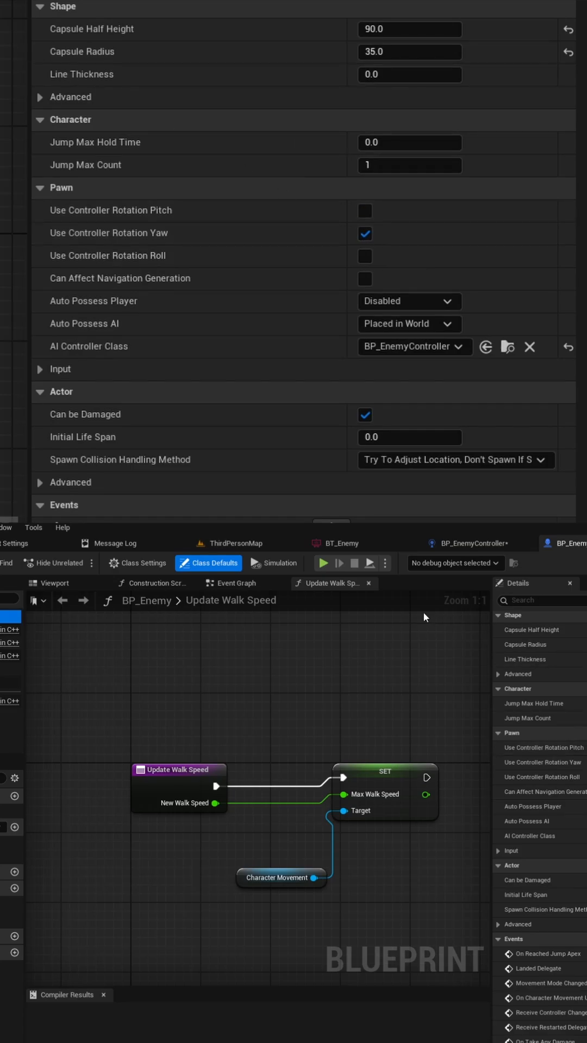
left_click(235, 543)
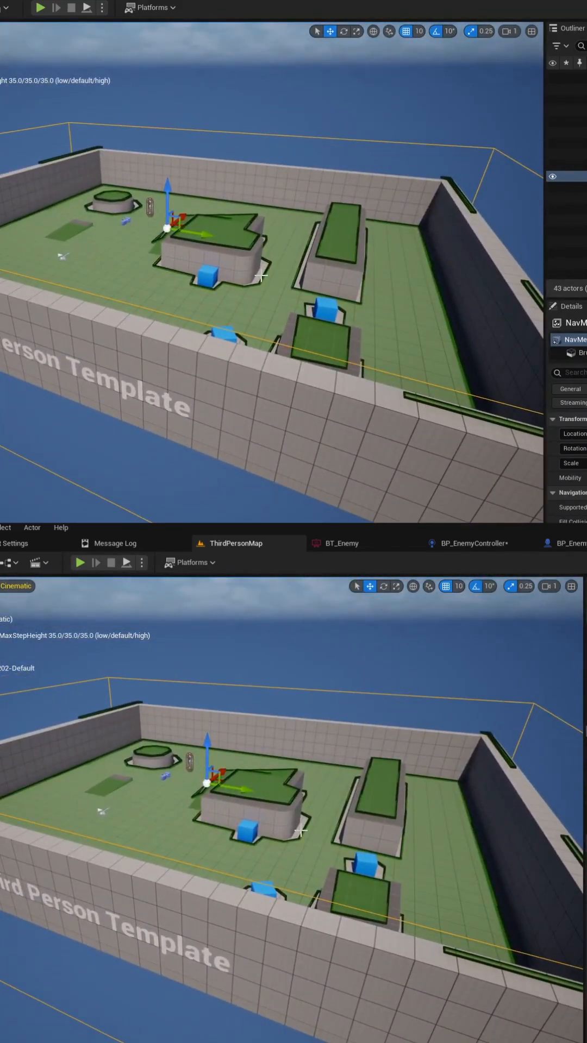
mouse_move(343, 96)
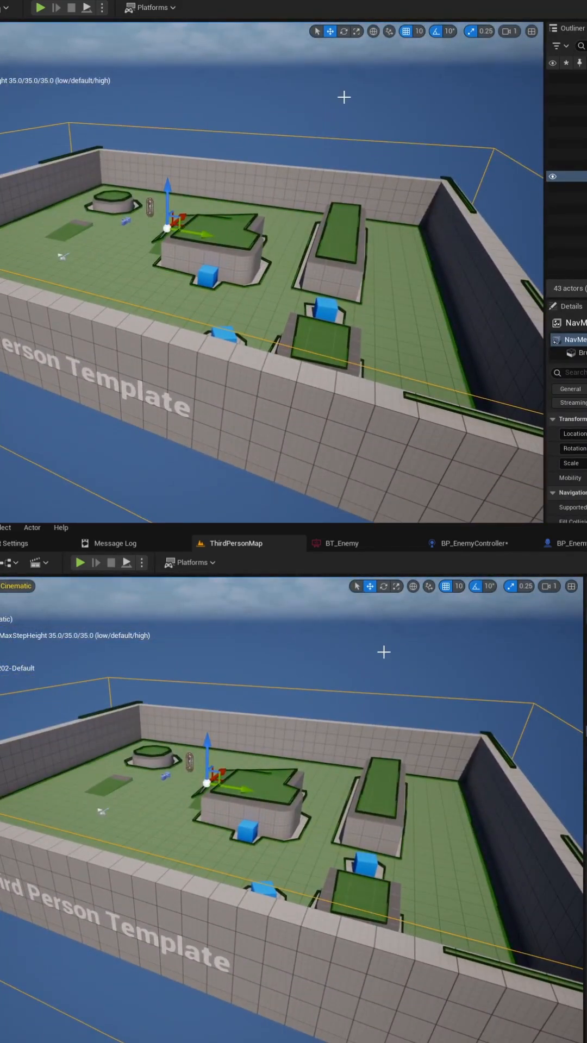